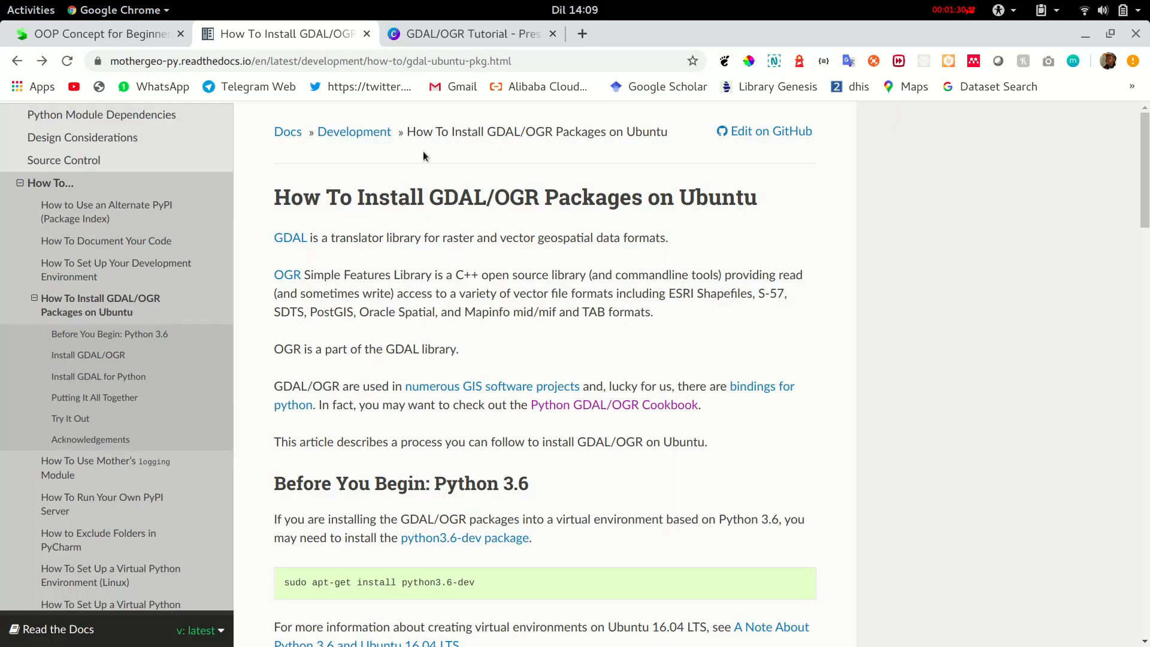
pyautogui.moveTo(535, 305)
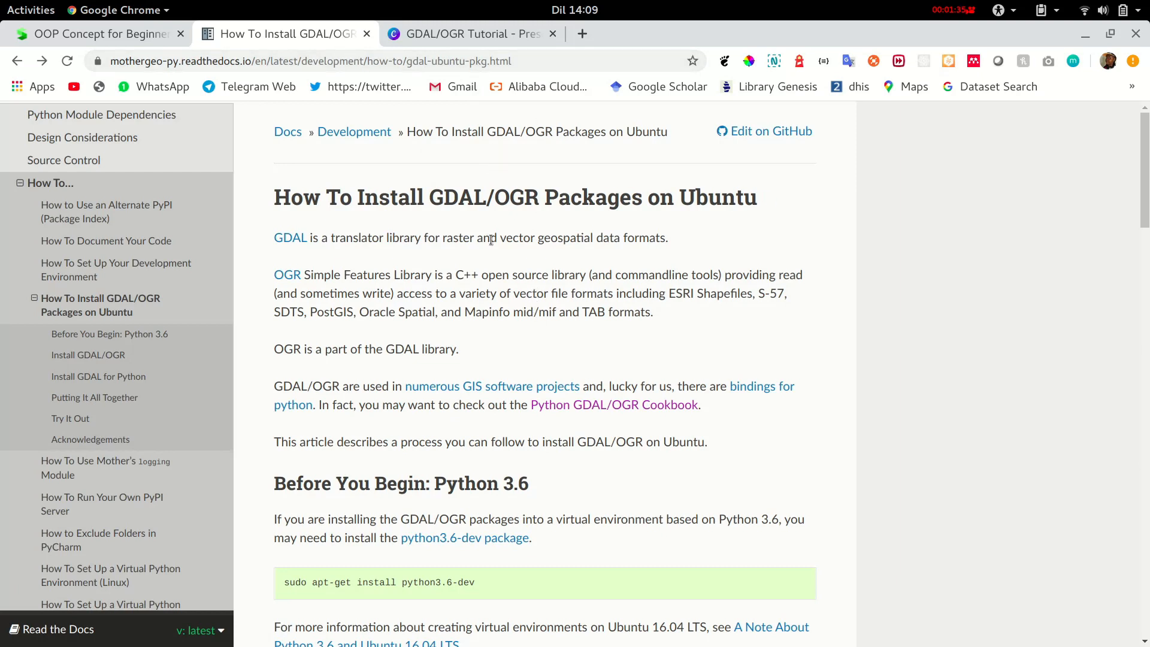
# Scroll the docs page down to the Install GDAL/OGR section with the add-apt-repository command.
pyautogui.scroll(-3)
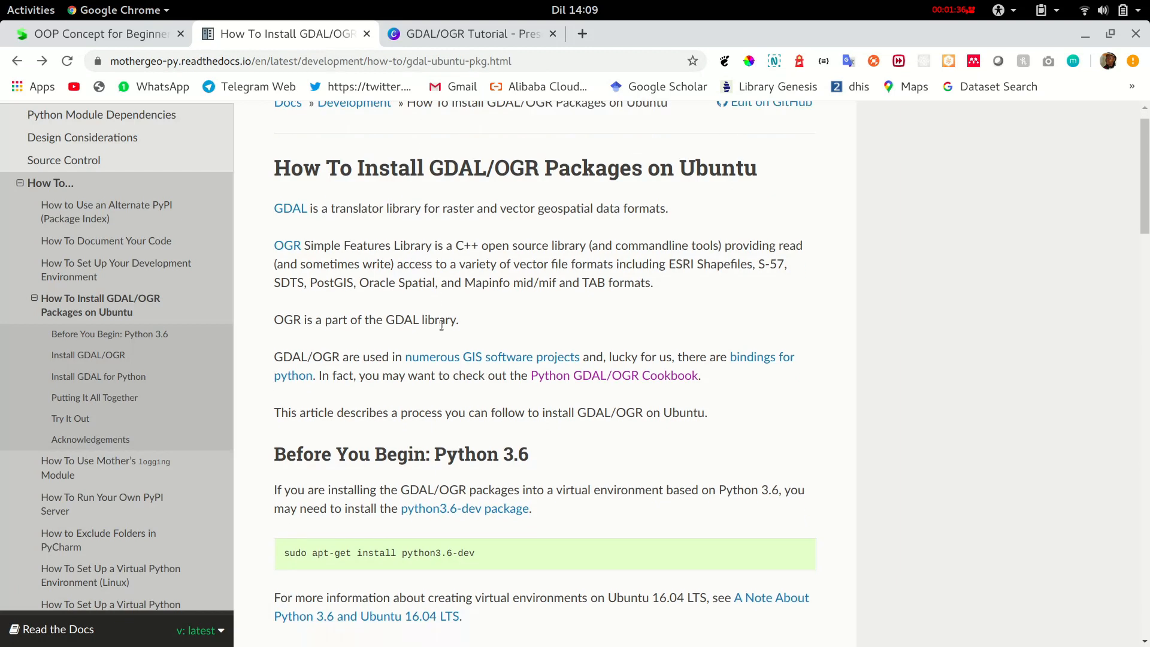
pyautogui.scroll(-3)
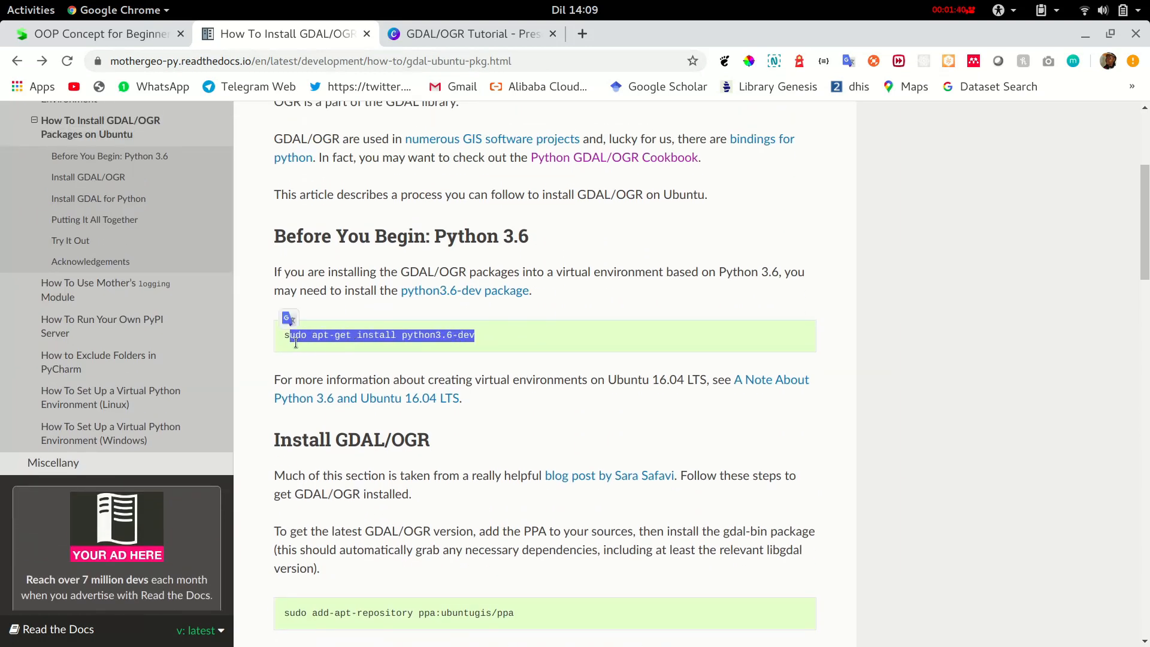
pyautogui.scroll(-3)
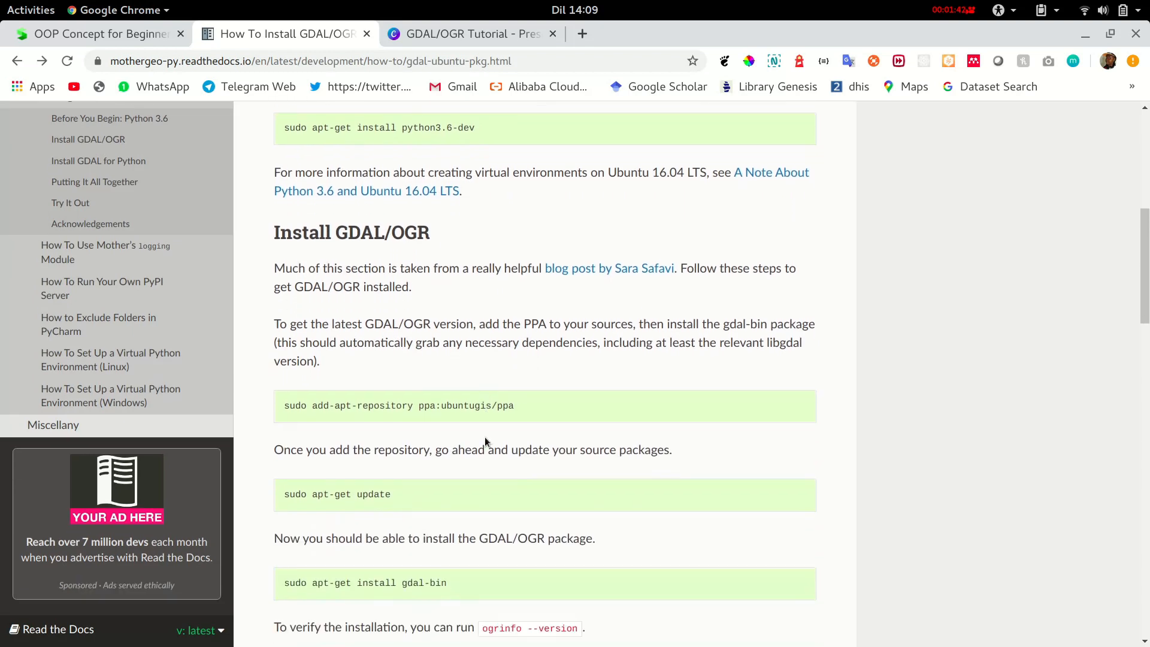
pyautogui.scroll(-3)
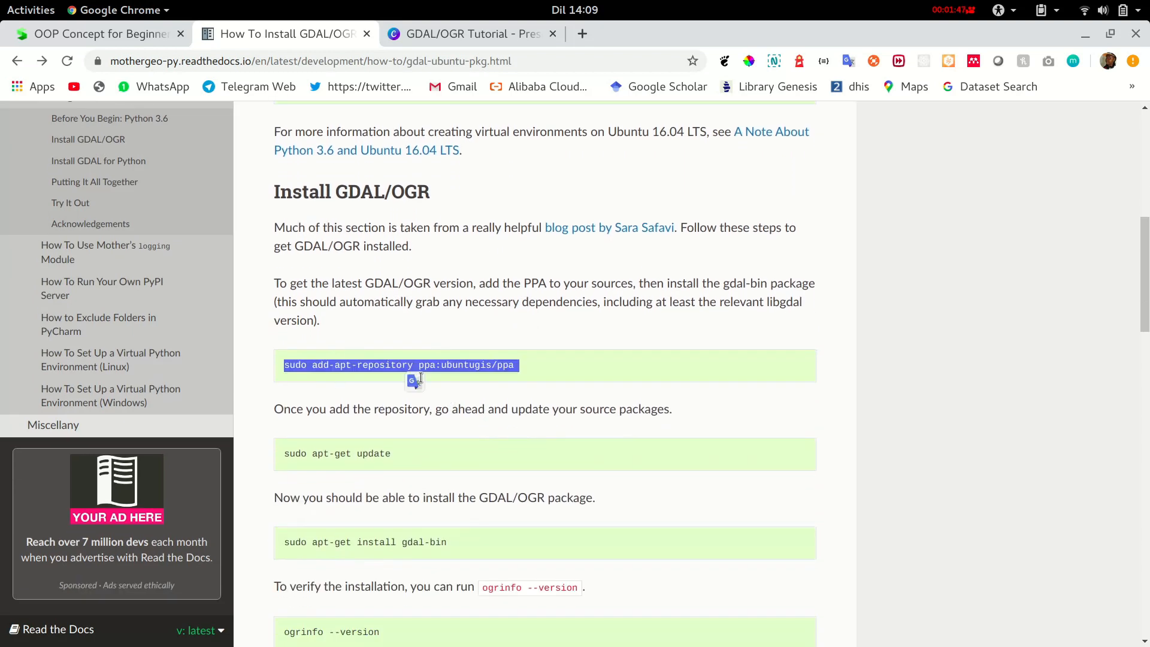
pyautogui.moveTo(469, 394)
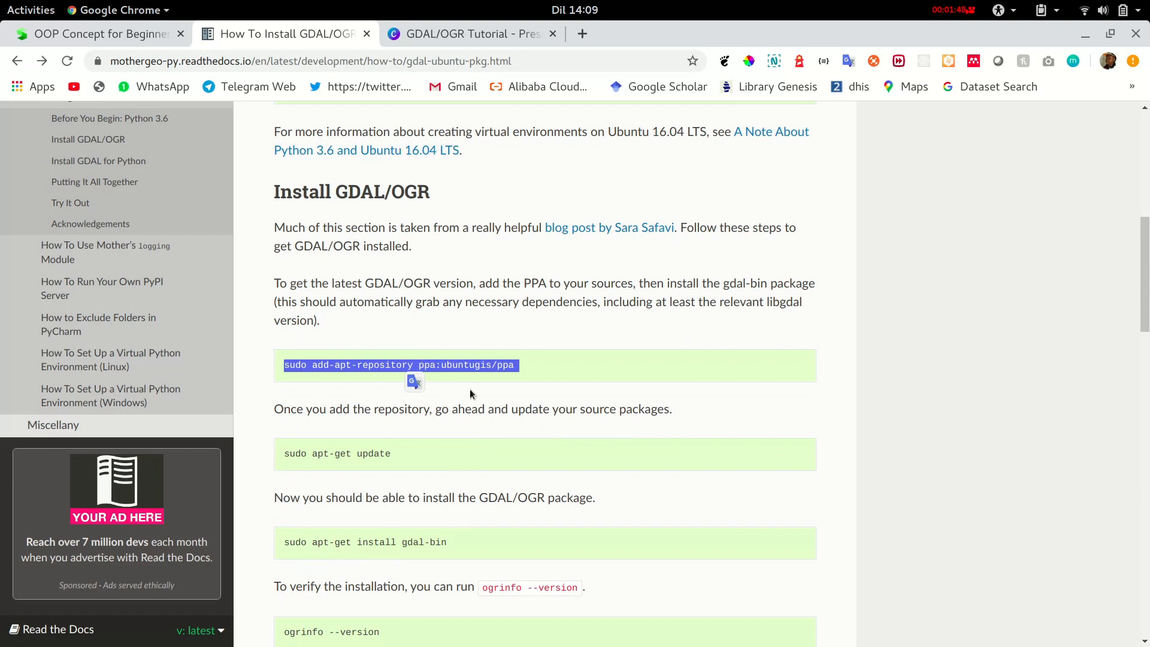
# Run 'sudo add-apt-repository ppa:ubuntugis/ppa' in Terminal with the sudo password to add the ubuntugis PPA.
pyautogui.click(557, 625)
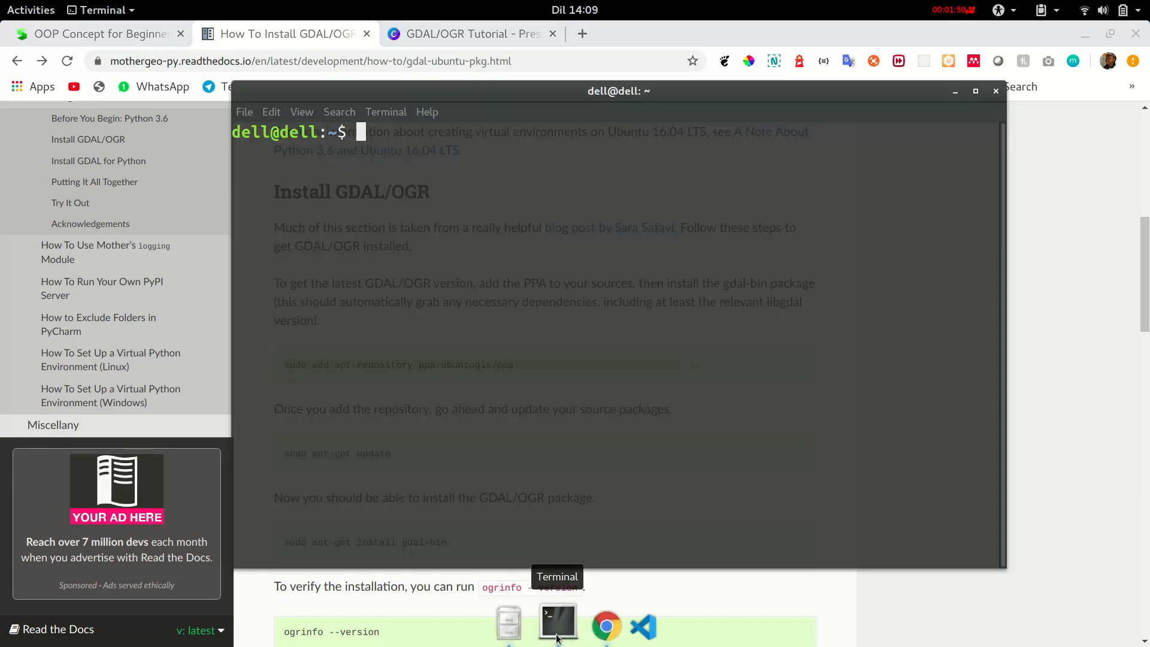
pyautogui.write('sudo add-apt-repository ppa:ubuntugis/ppa')
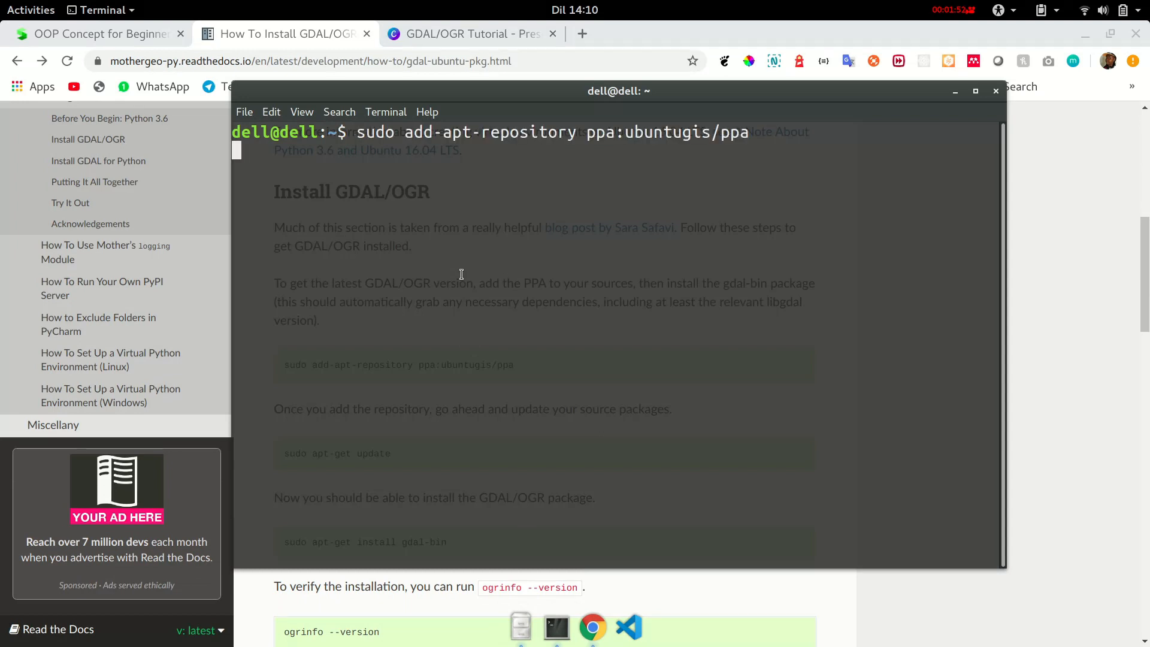
pyautogui.press('Return')
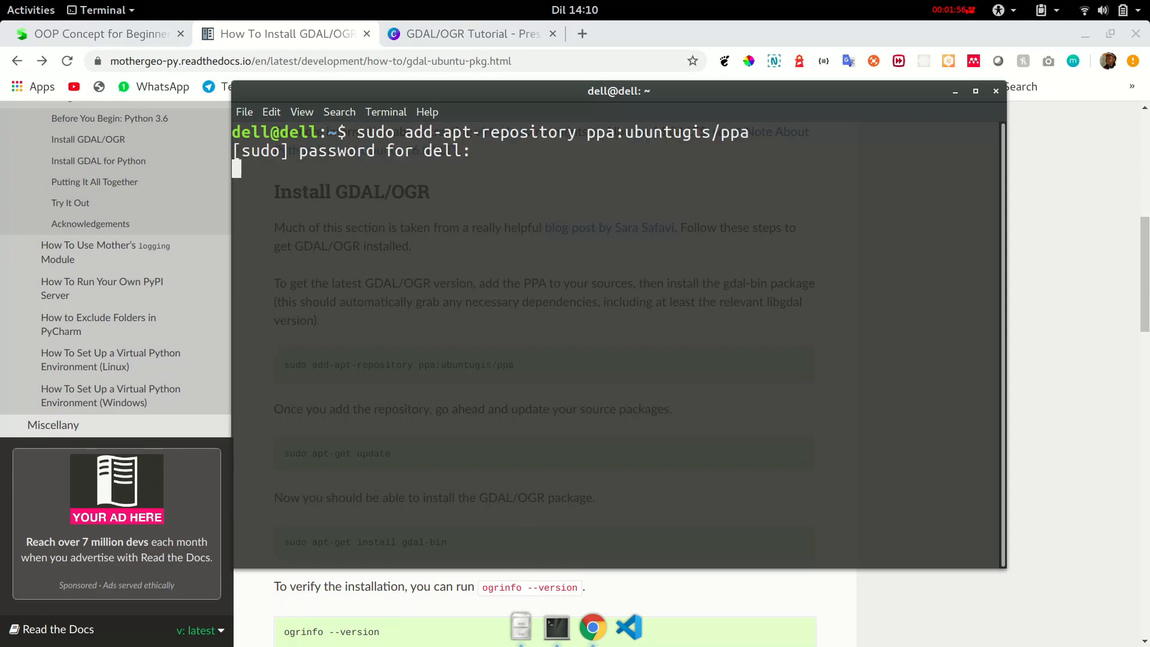
pyautogui.press('Return')
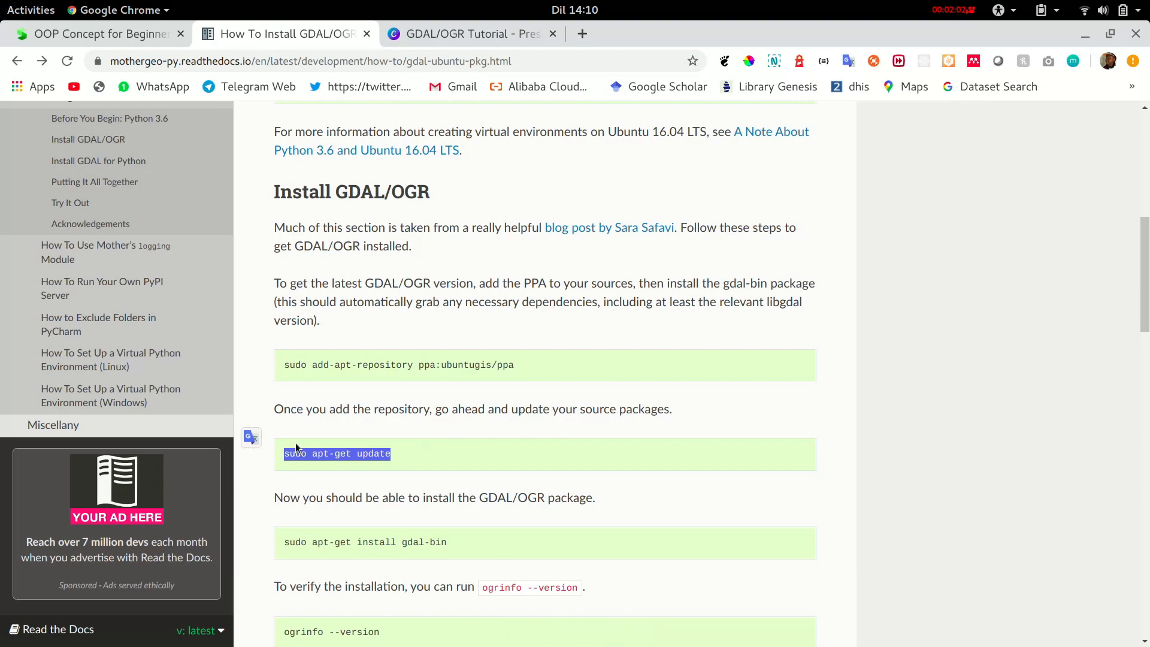
# Run 'sudo apt-get update' to refresh the package lists.
pyautogui.click(557, 624)
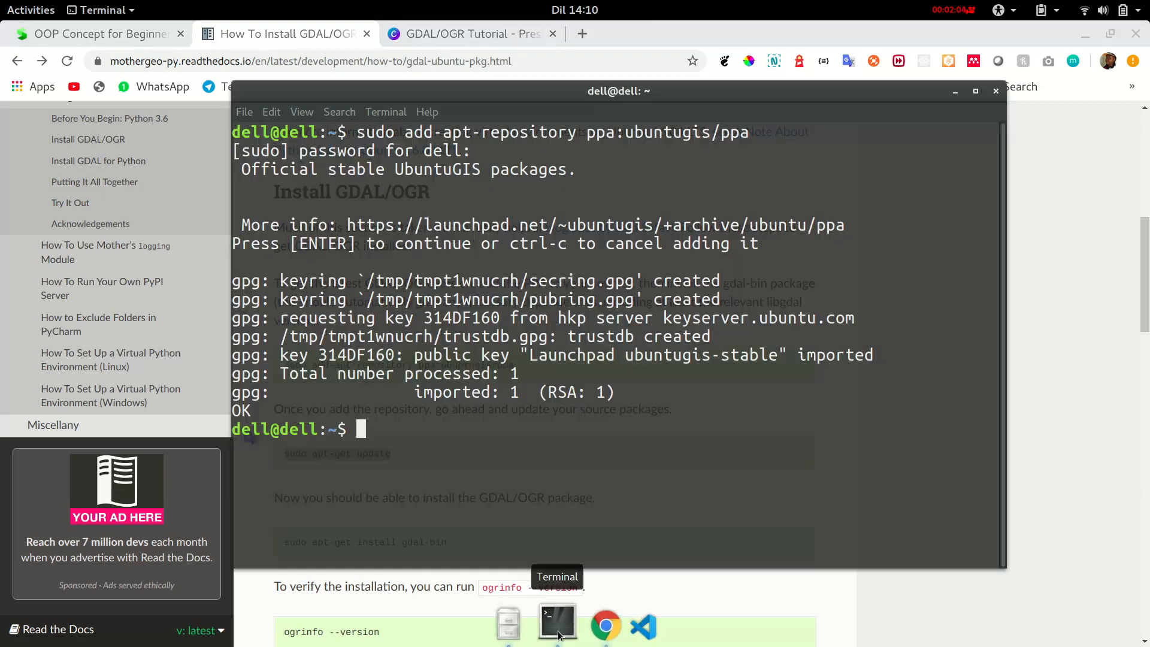
pyautogui.write('sudo apt-get update')
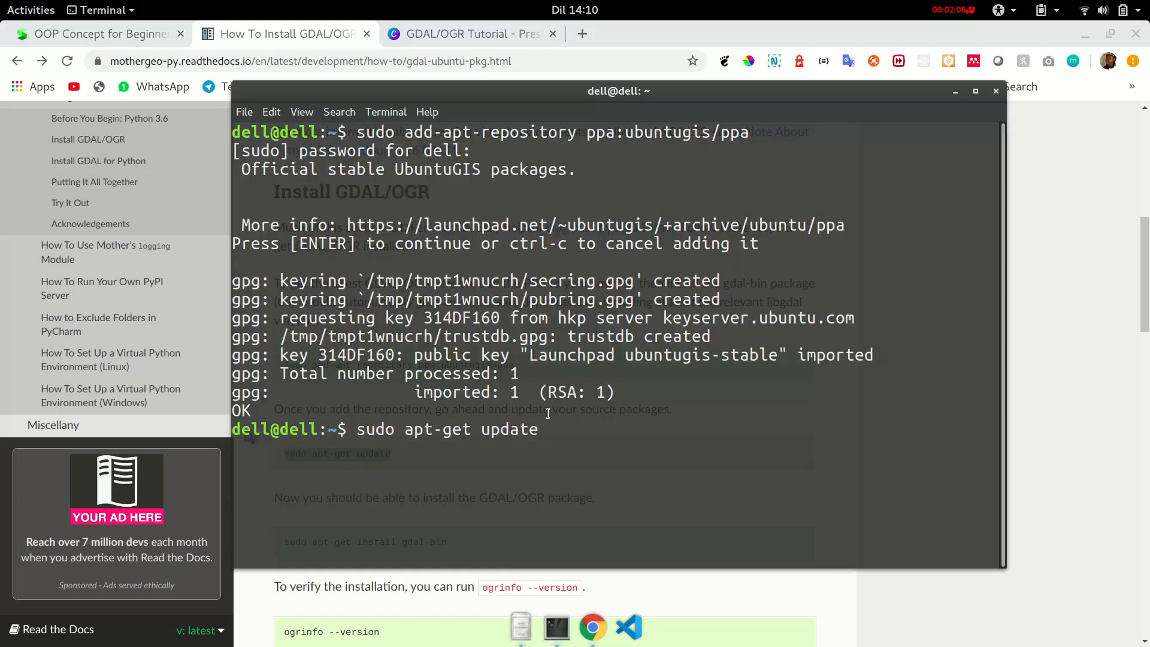
pyautogui.press('Return')
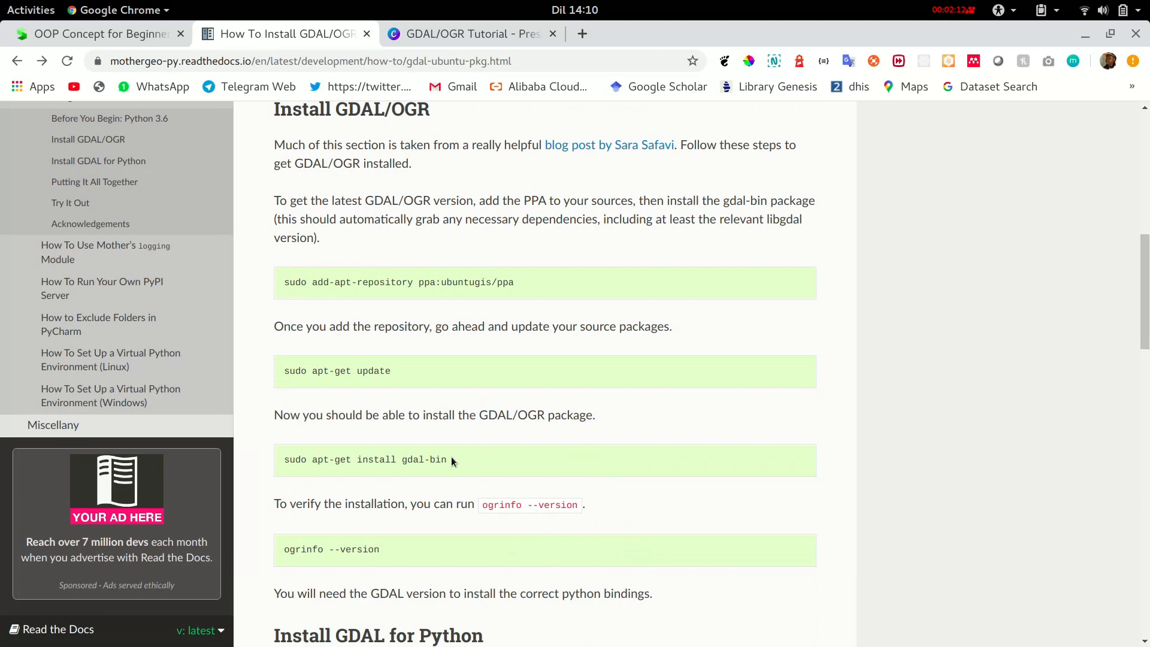
# Copy 'sudo apt-get install gdal-bin' from the docs and run it in Terminal, reporting 2.2.2 already newest.
pyautogui.tripleClick(365, 459)
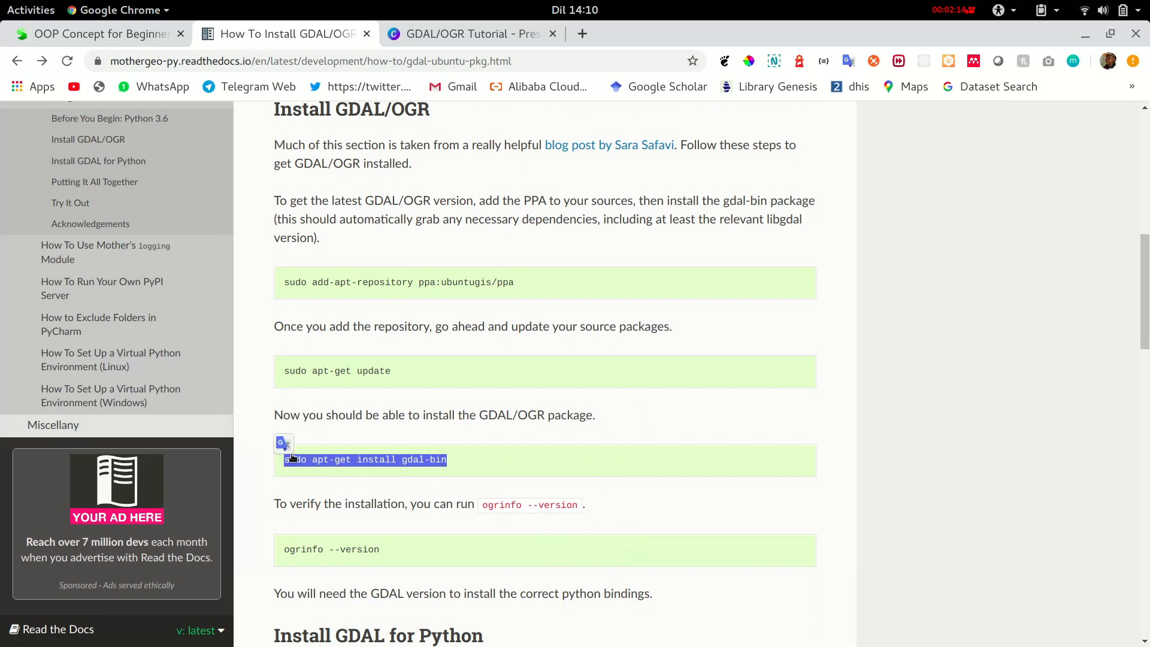
pyautogui.scroll(-3)
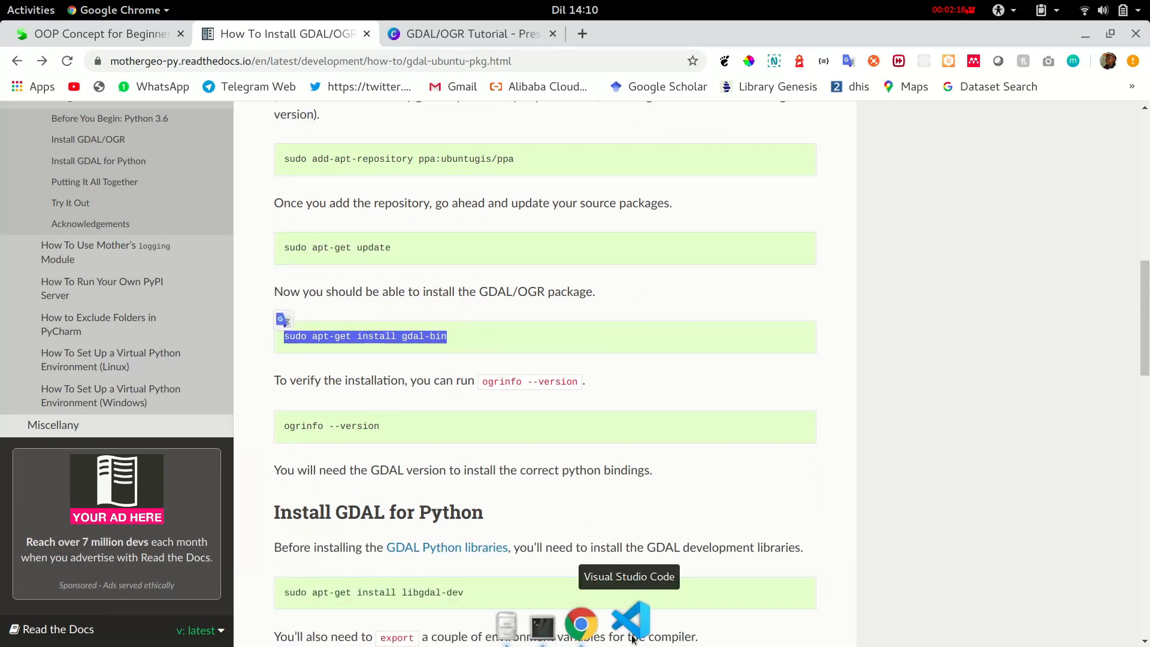
pyautogui.click(555, 626)
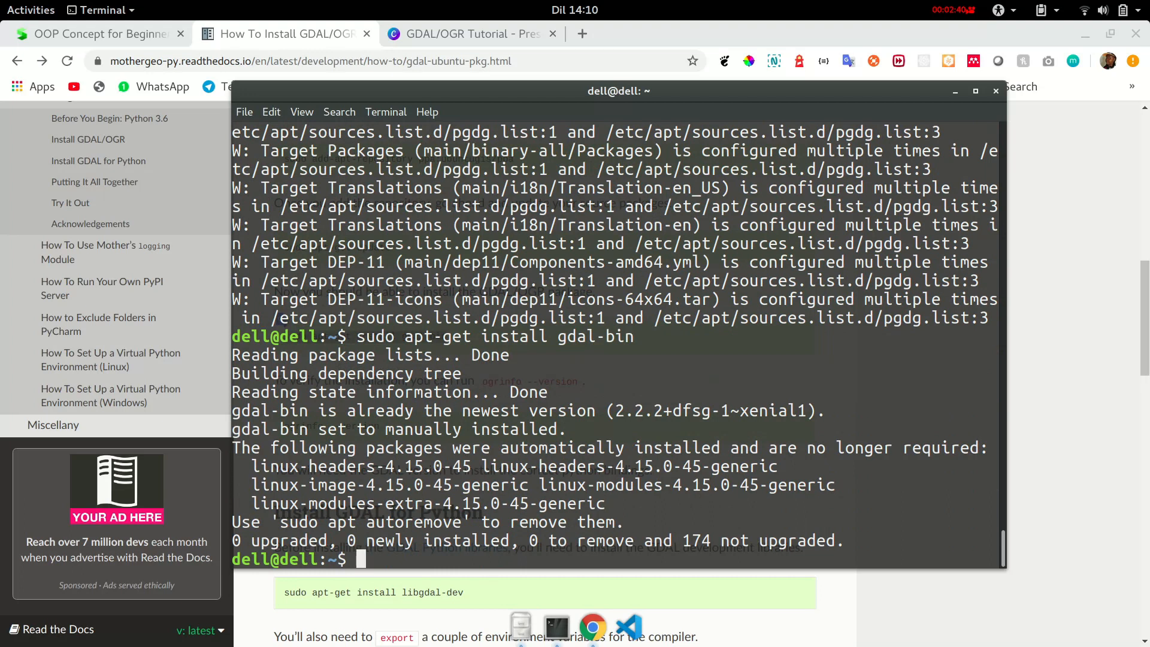
pyautogui.moveTo(823, 381)
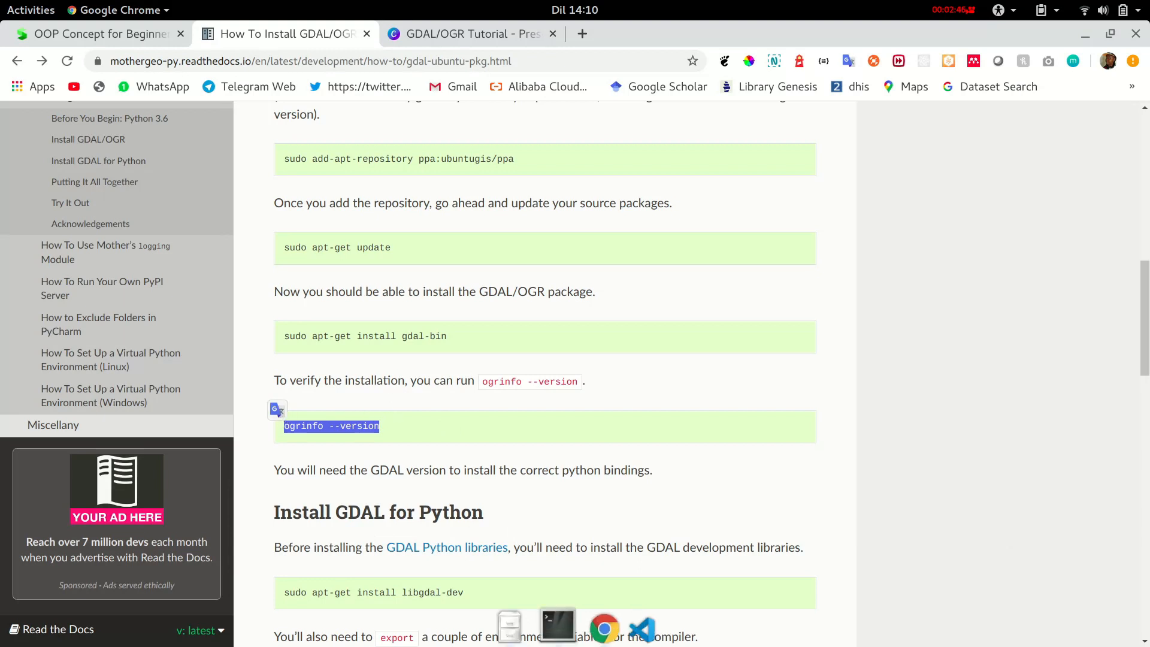
pyautogui.click(557, 626)
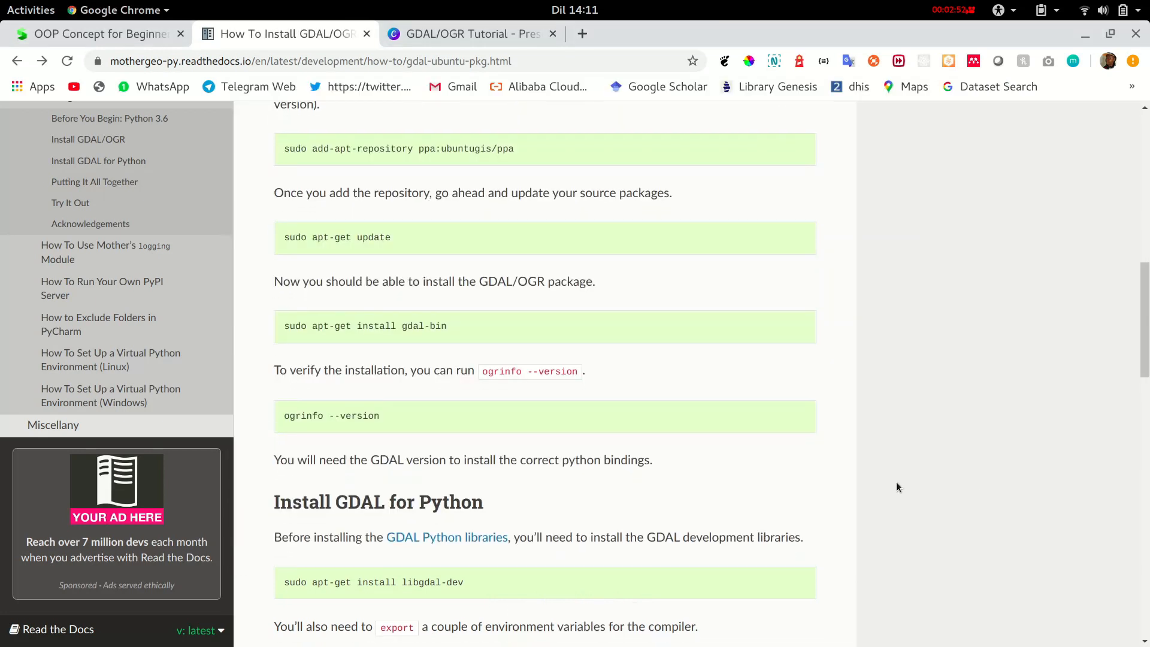
# Scroll to the GDAL for Python instructions and pick out the 'sudo apt-get install libgdal-dev' command.
pyautogui.scroll(-3)
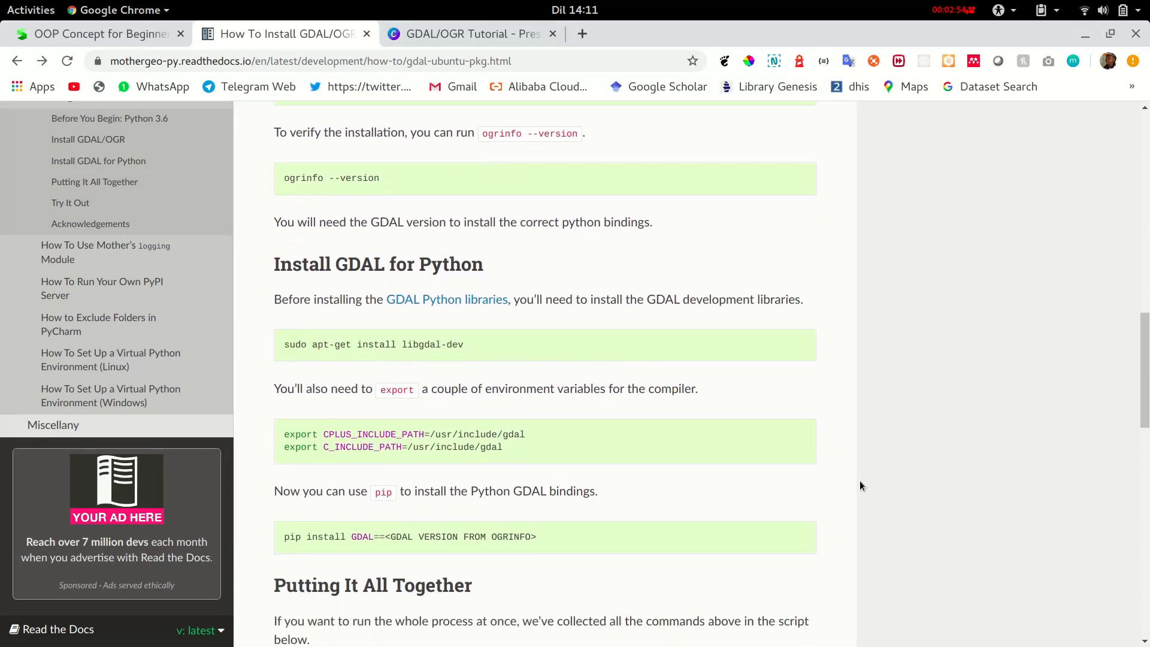
pyautogui.moveTo(829, 515)
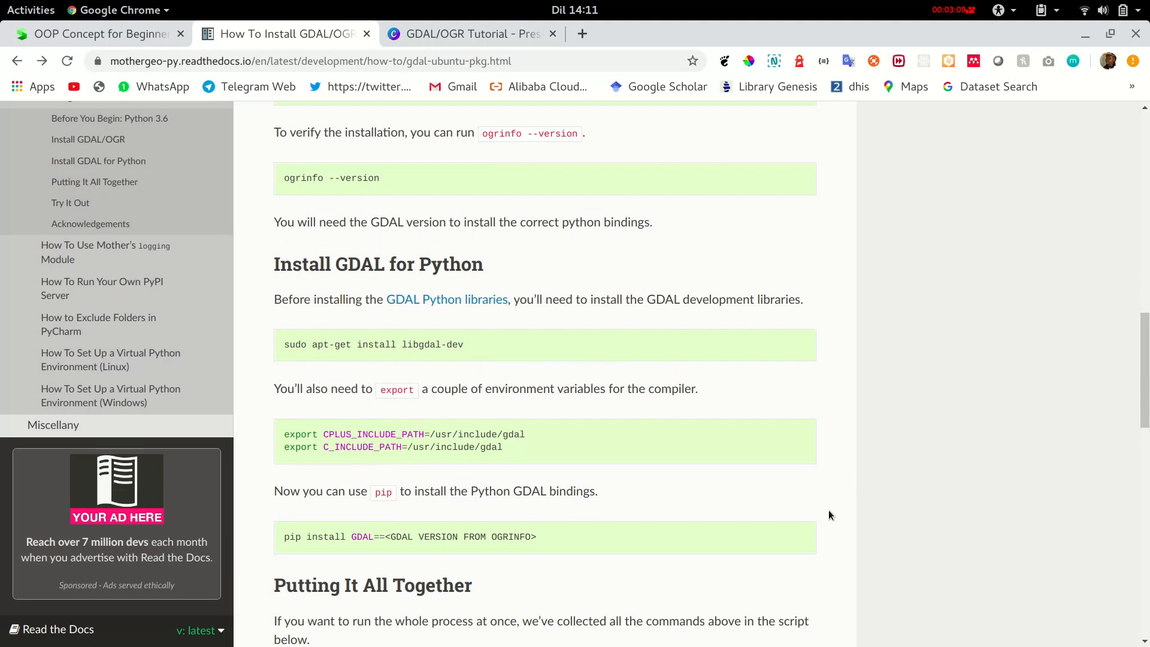
pyautogui.moveTo(379, 351)
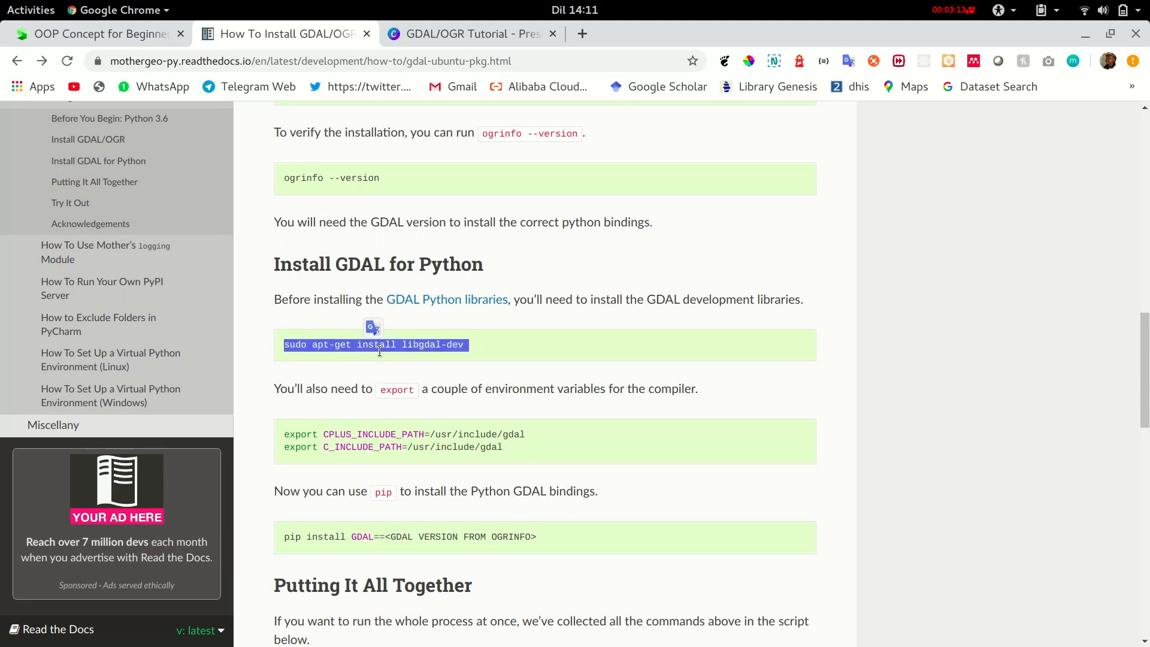
pyautogui.moveTo(524, 380)
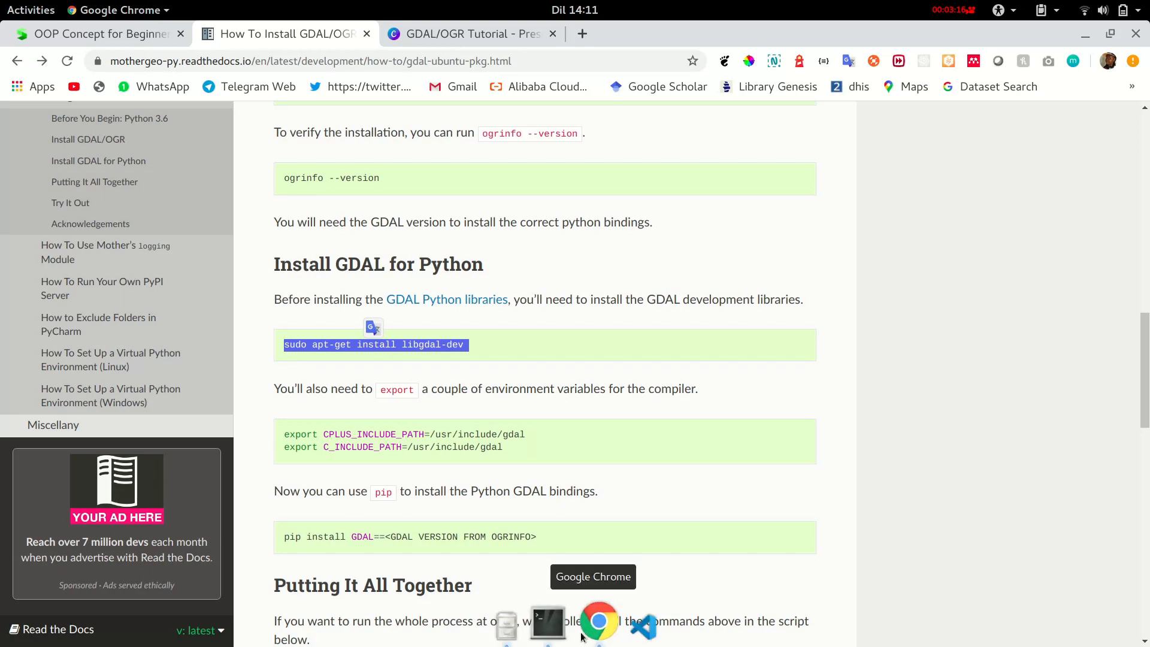
pyautogui.moveTo(583, 453)
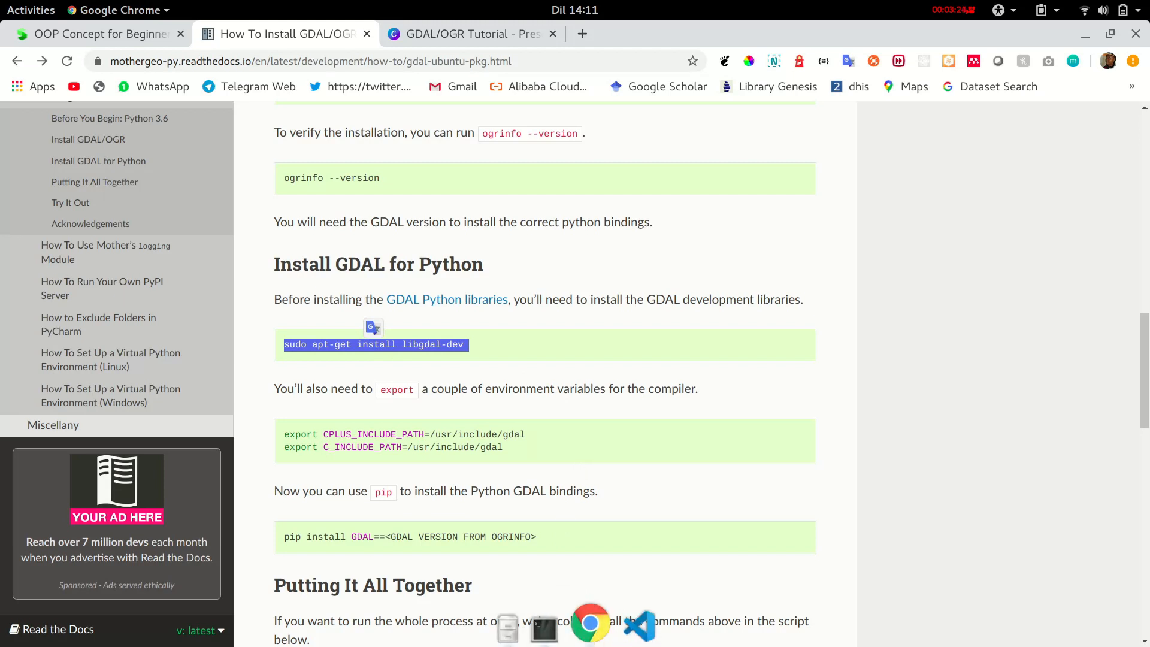
pyautogui.click(558, 625)
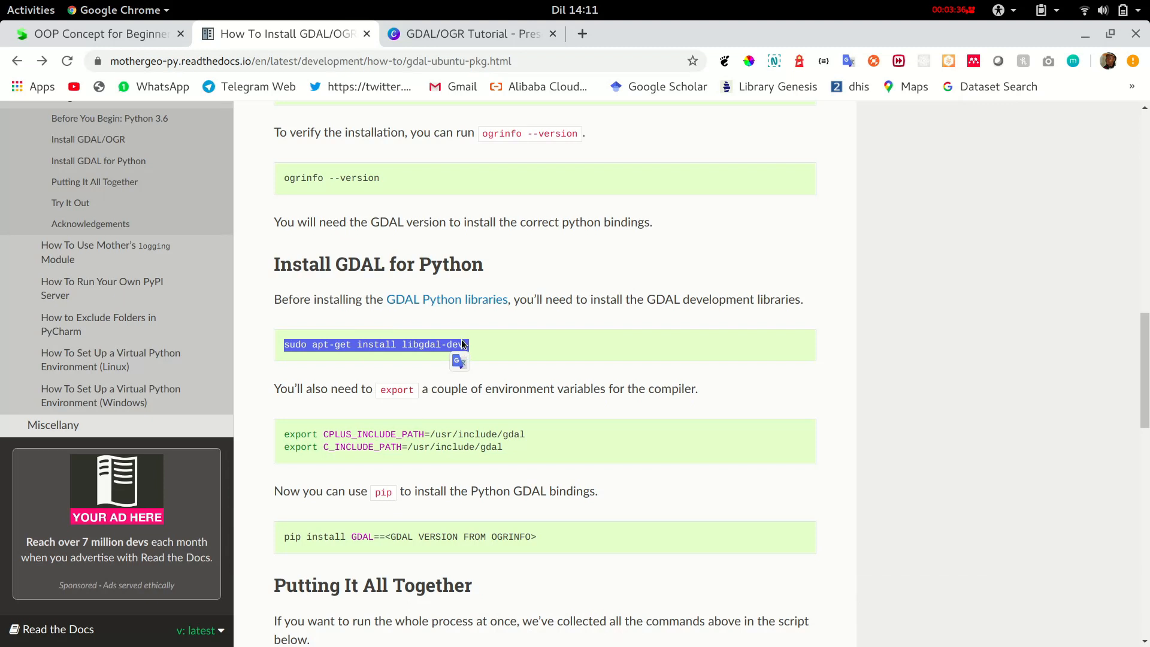
pyautogui.moveTo(557, 623)
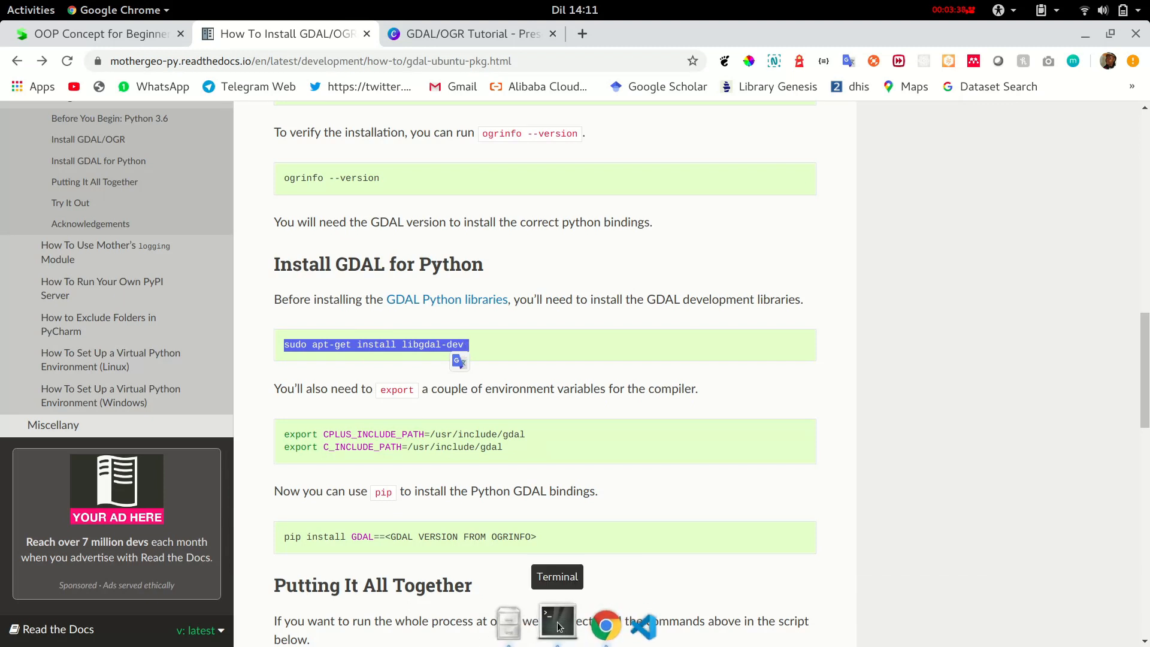
# Select both export lines setting the GDAL include paths for the compiler and carry them to Terminal.
pyautogui.click(557, 623)
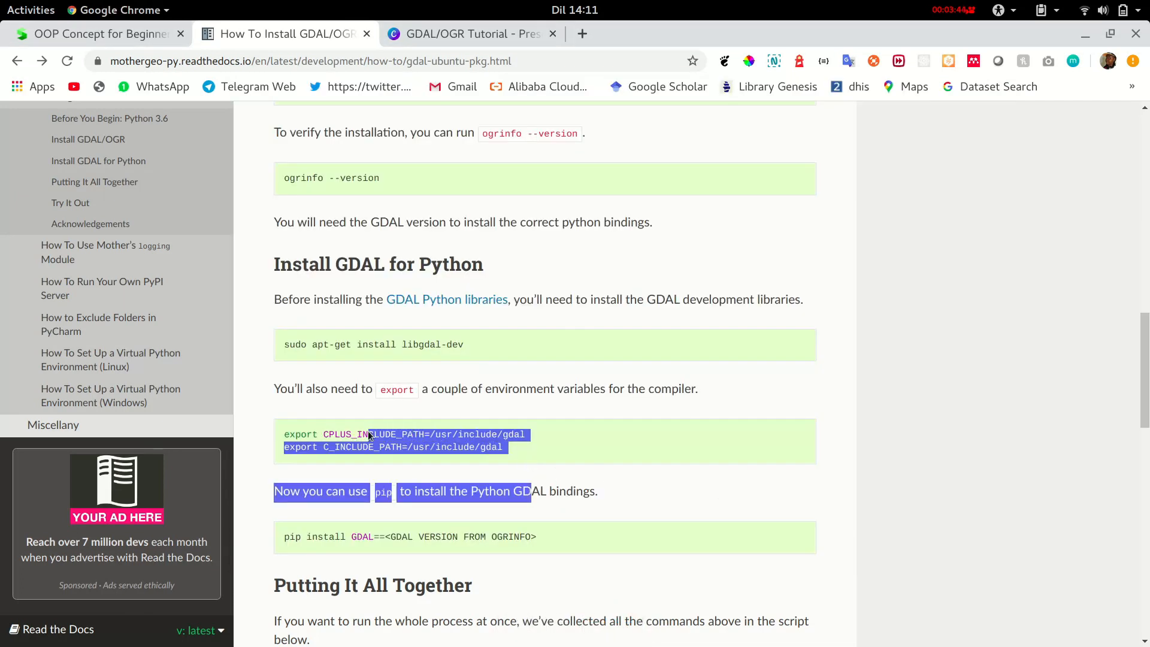
pyautogui.click(538, 460)
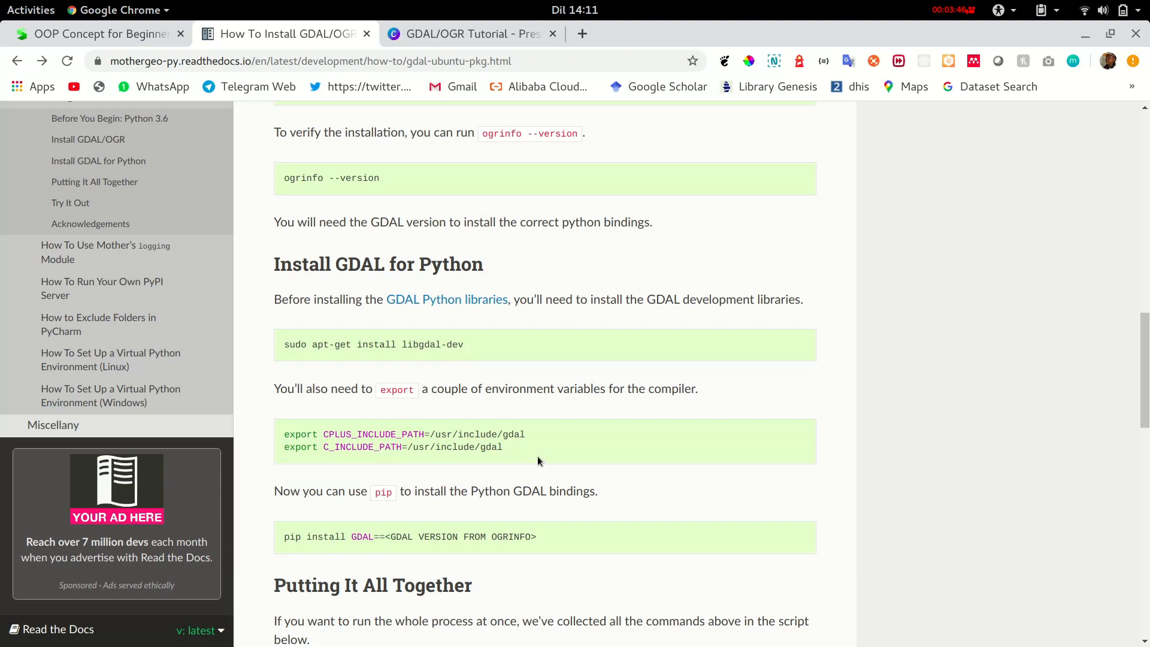
pyautogui.tripleClick(366, 447)
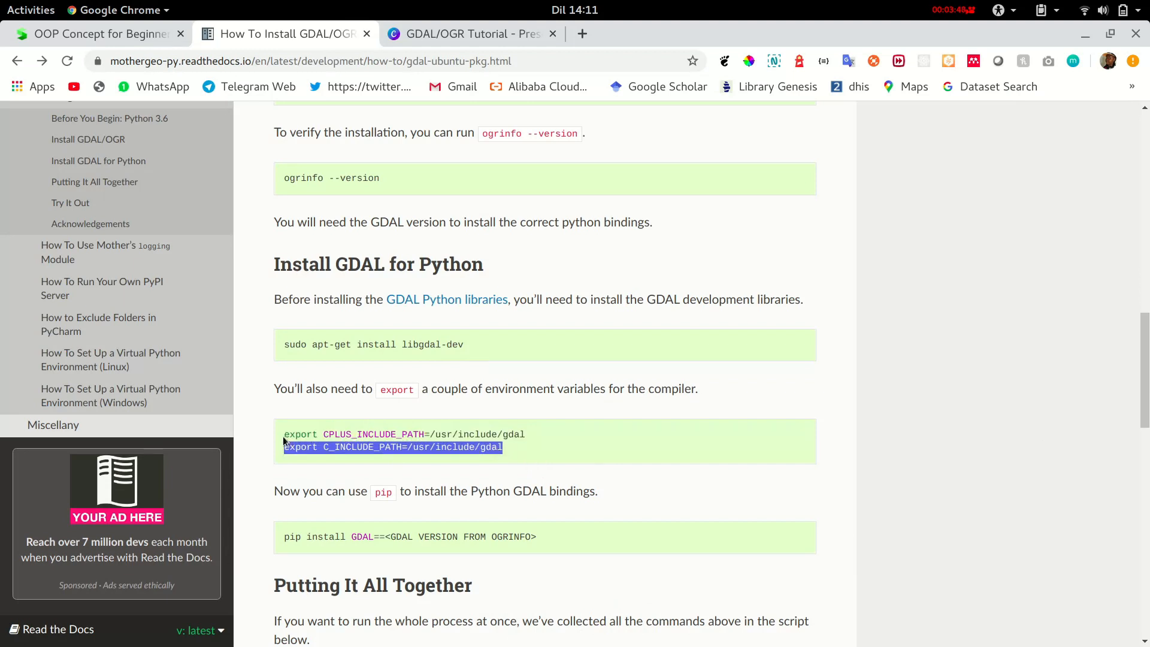
pyautogui.click(534, 464)
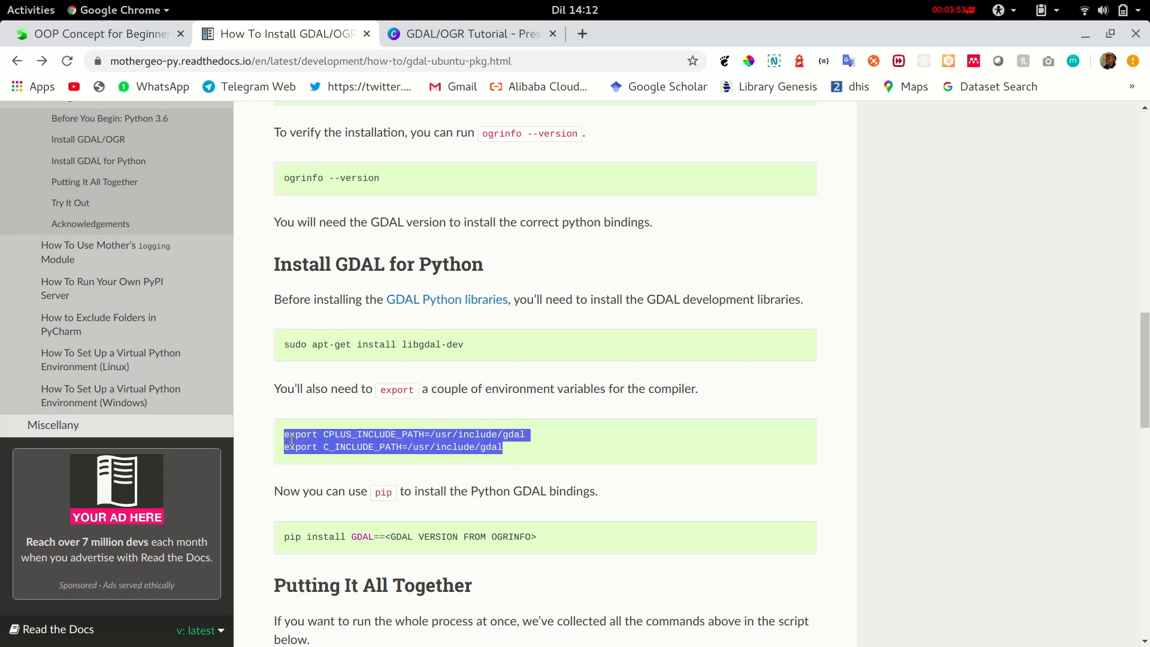
pyautogui.click(556, 625)
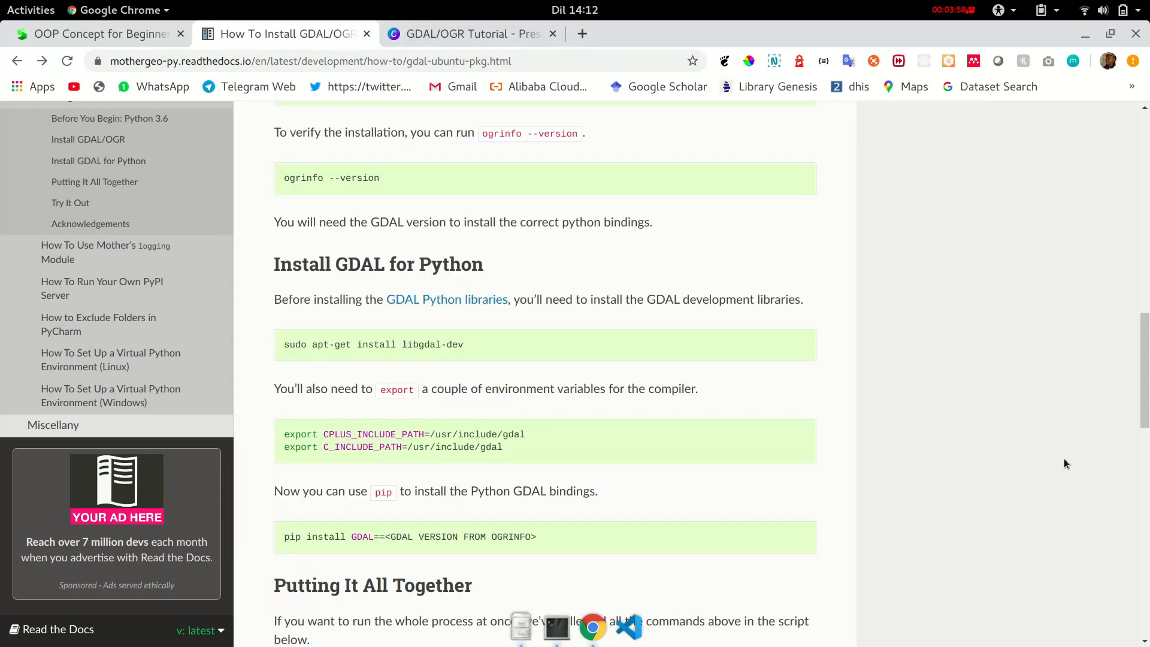
pyautogui.scroll(-3)
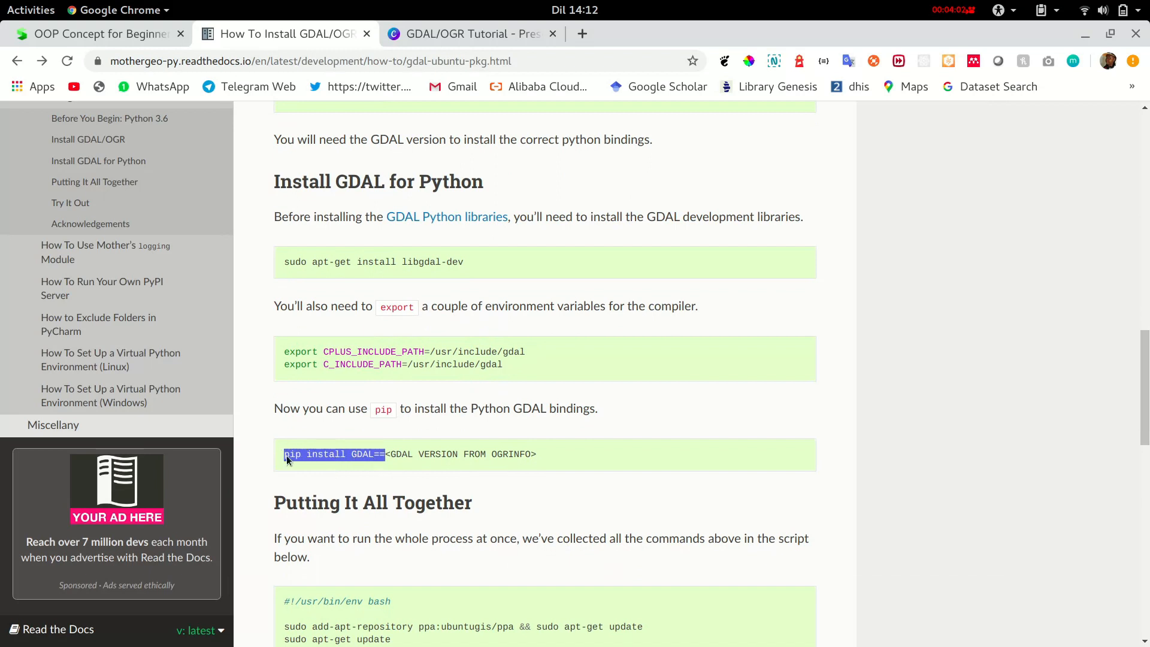
# Run 'pip install GDAL==2.2.2' in Terminal, reported as requirement already satisfied.
pyautogui.click(559, 624)
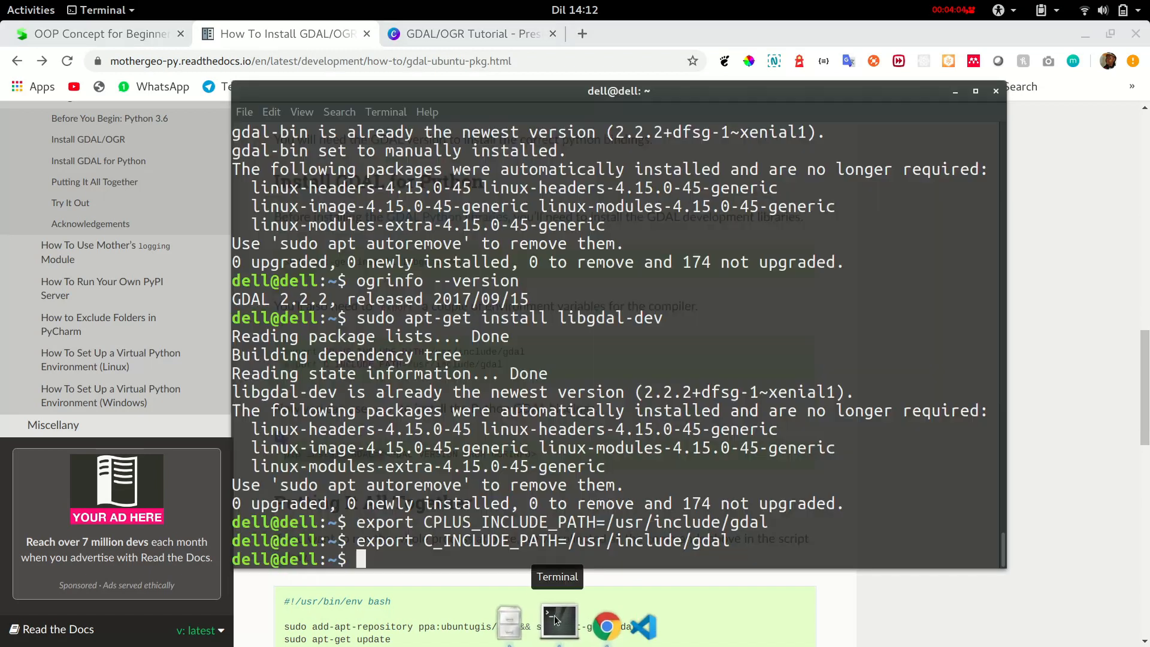
pyautogui.write('pip install GDAL==')
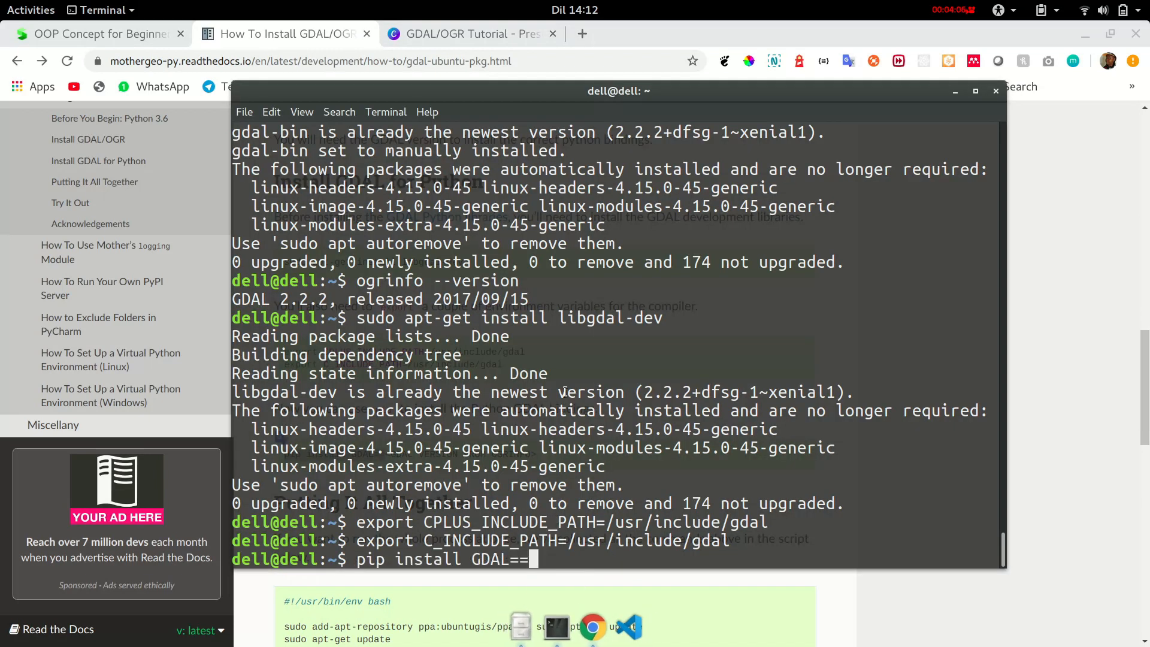
pyautogui.write('2.2.2')
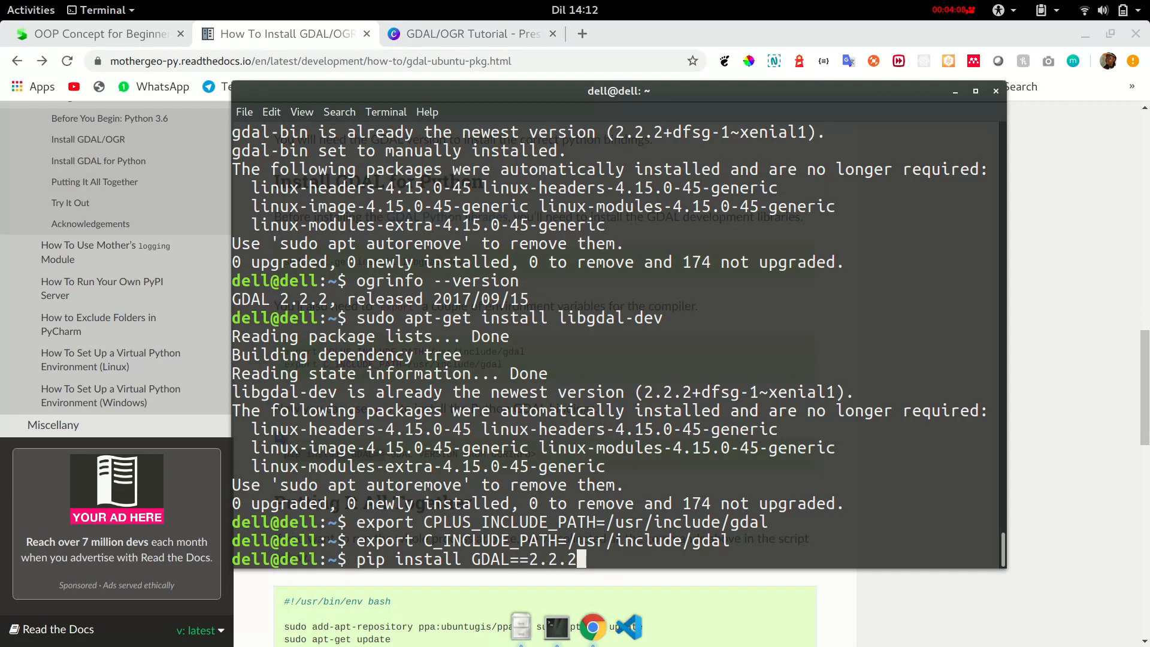
pyautogui.press('Return')
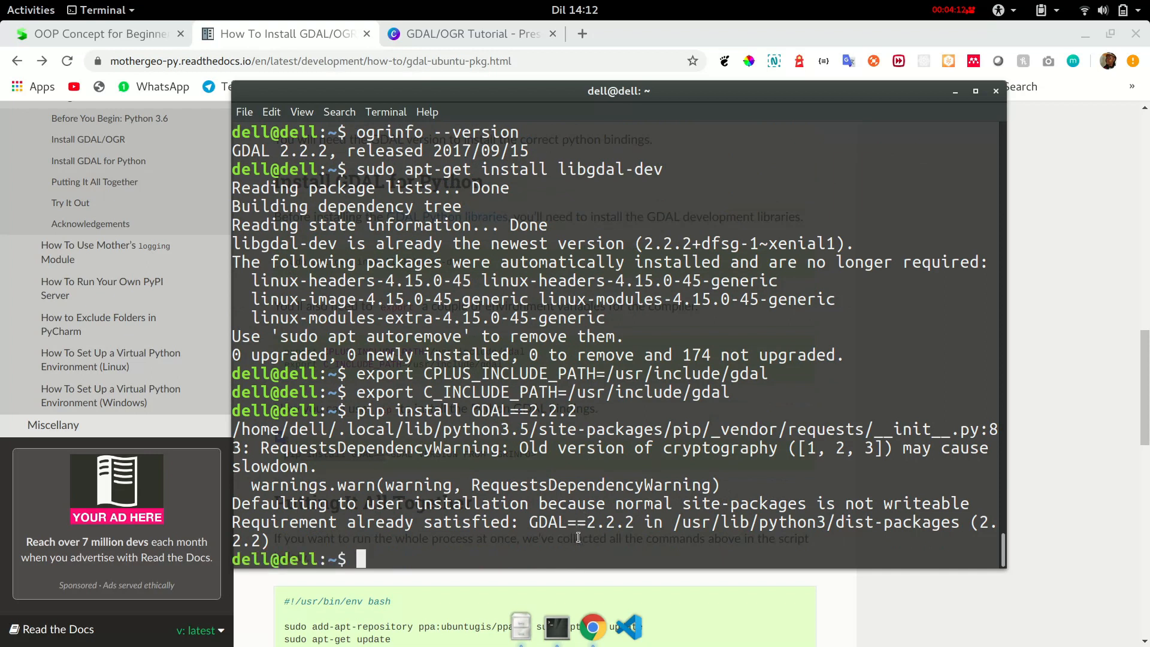
pyautogui.moveTo(983, 508)
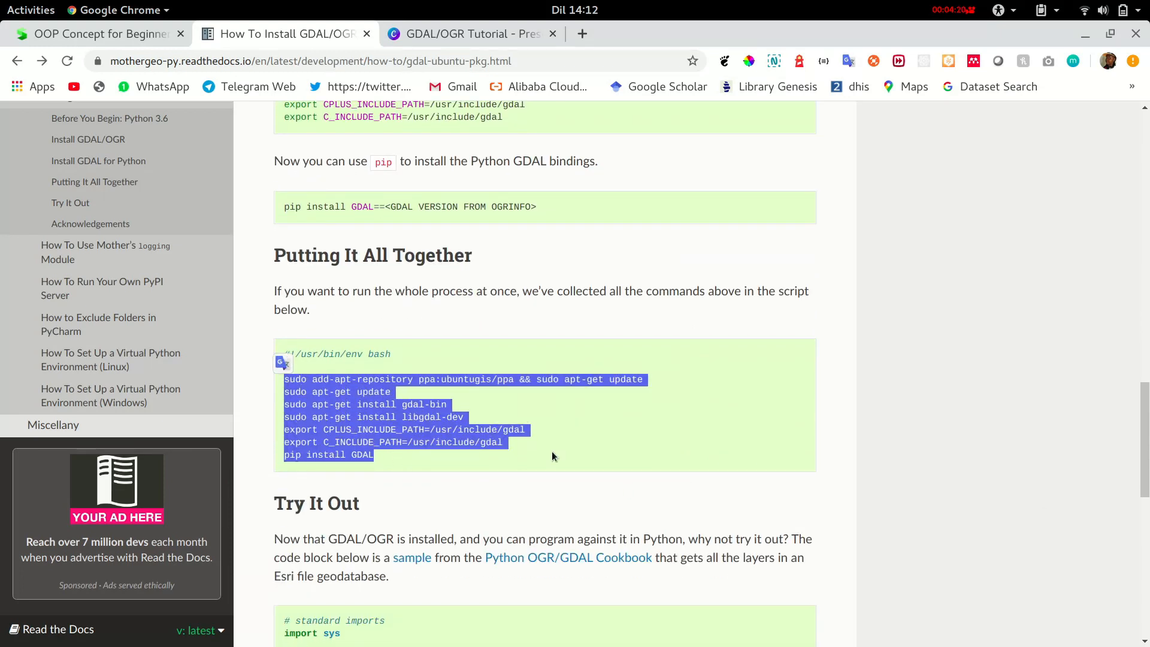
# Deselect the combined install script under Putting It All Together in the docs.
pyautogui.click(634, 489)
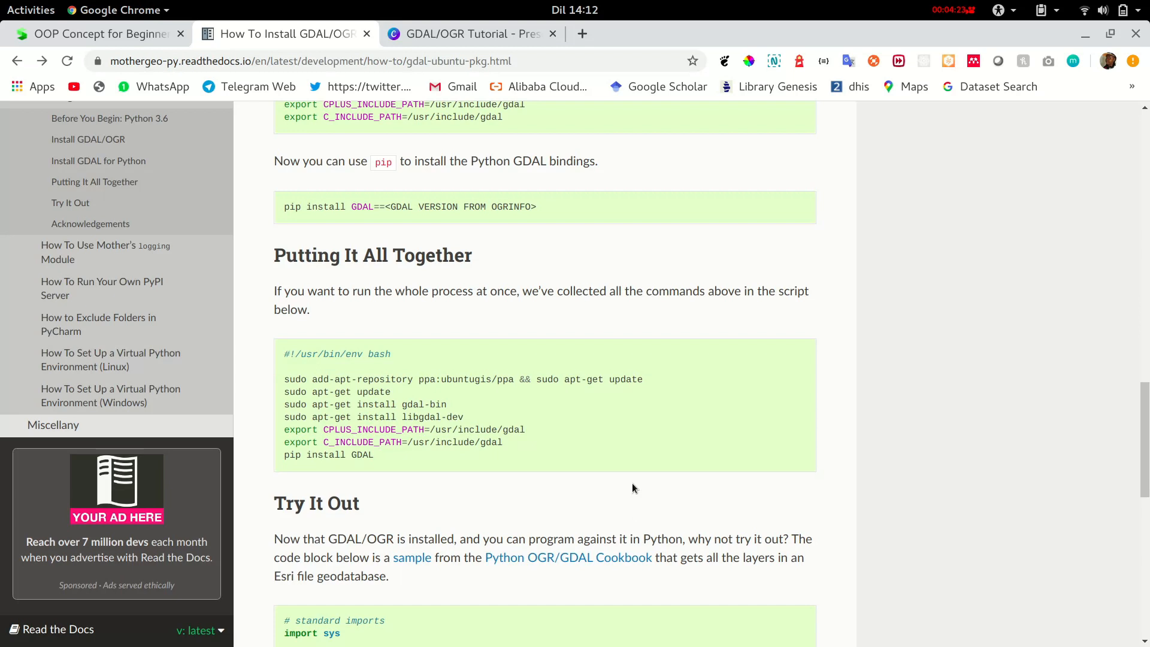